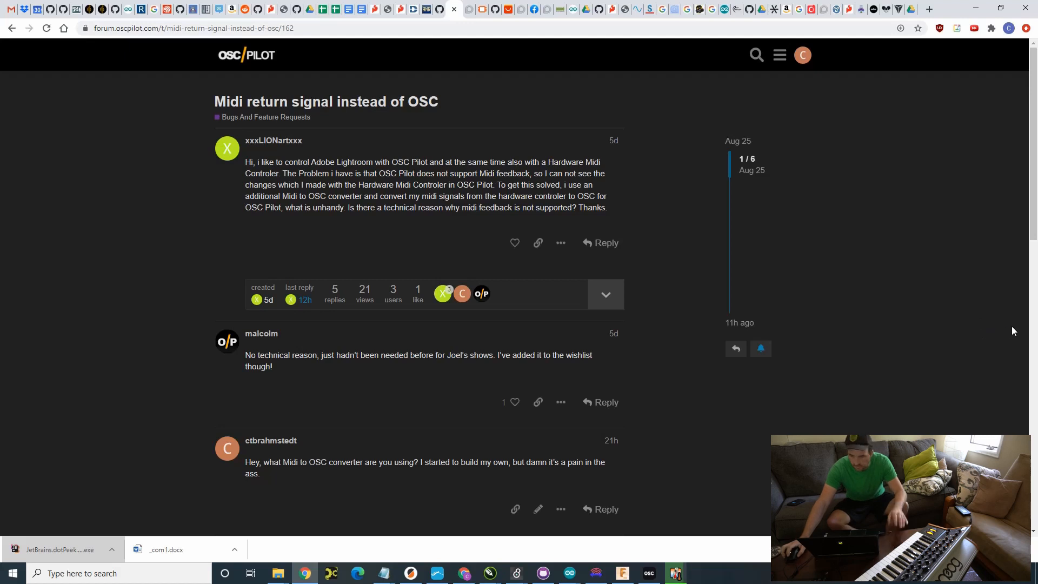
mouse_move(972, 347)
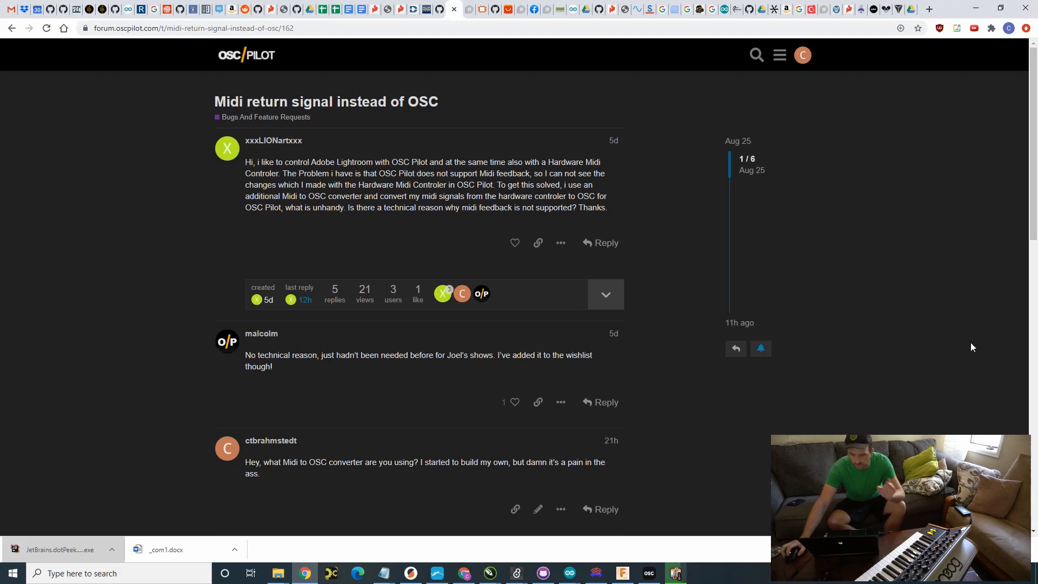
mouse_move(922, 291)
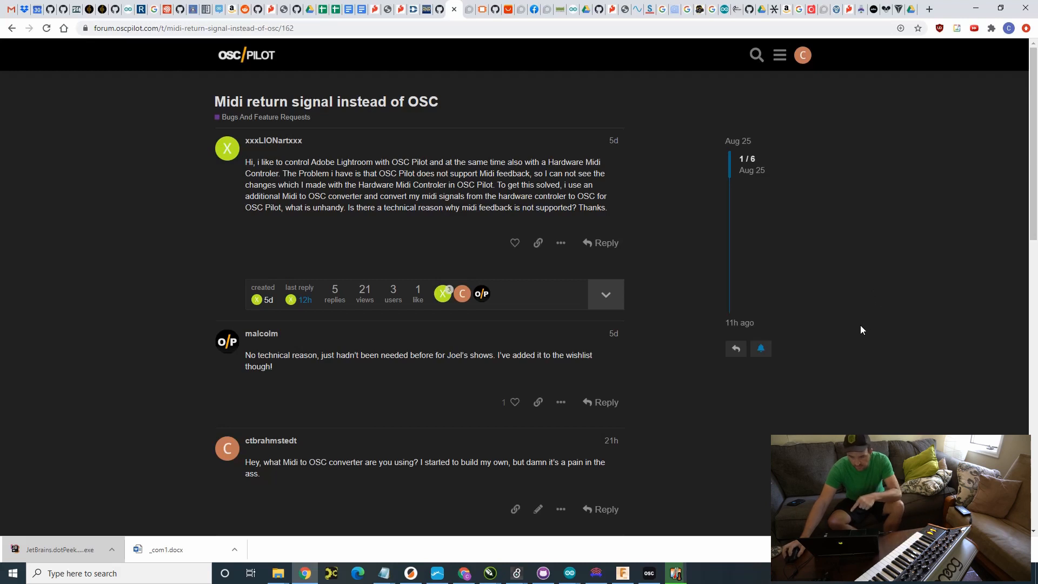
mouse_move(847, 286)
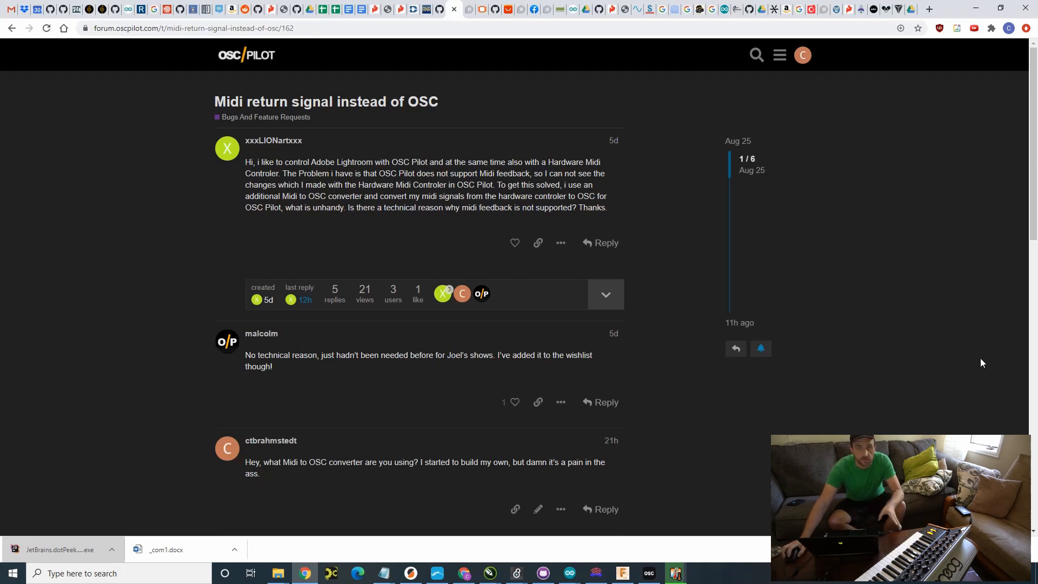
mouse_move(896, 333)
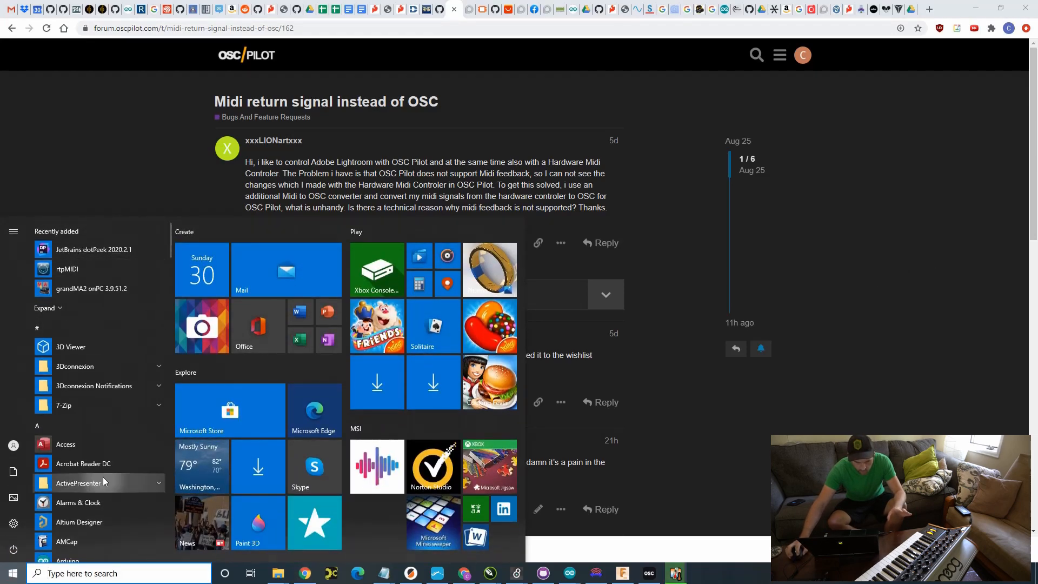
Step: Search the Start menu for 'touch' and launch TouchDesigner 2020.25380
scroll(down, 3)
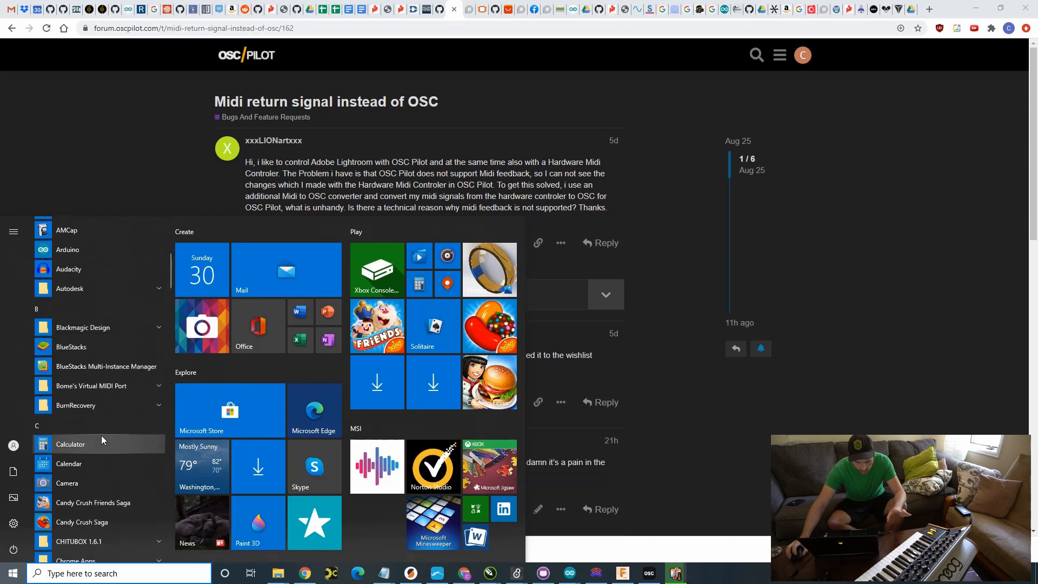
click(119, 572)
text(touch)
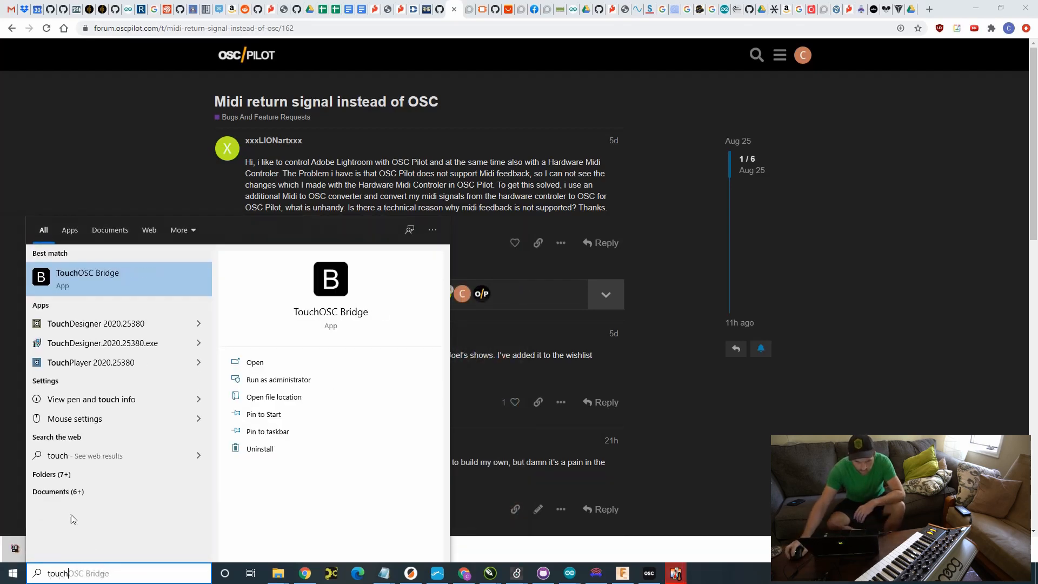
click(652, 293)
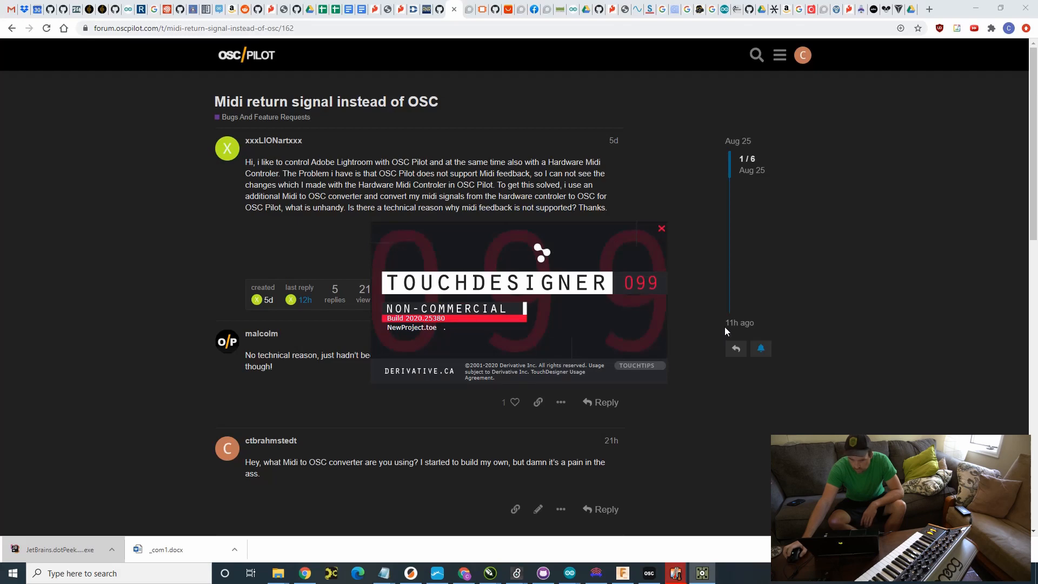
click(700, 572)
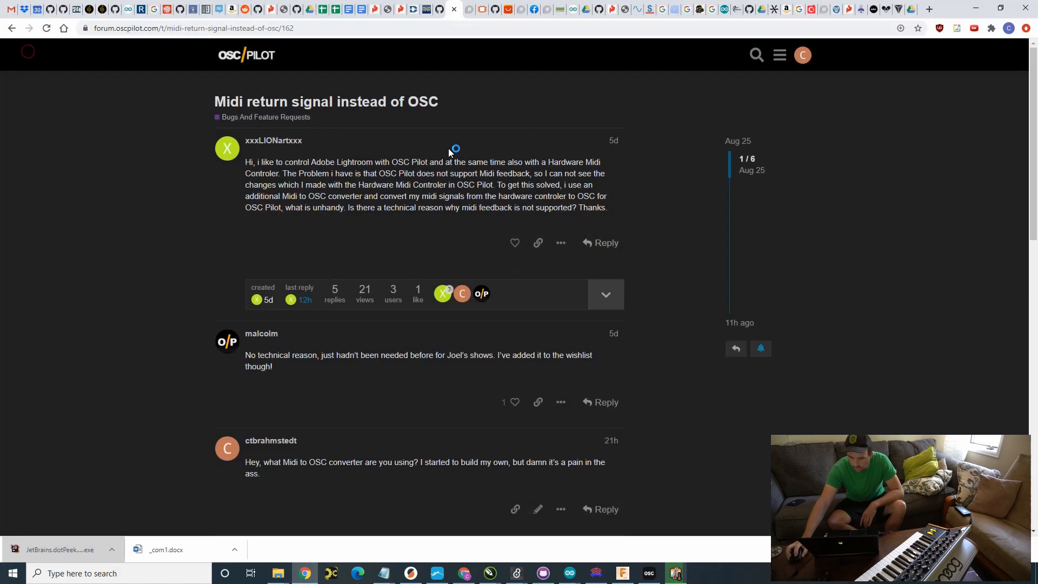
click(701, 573)
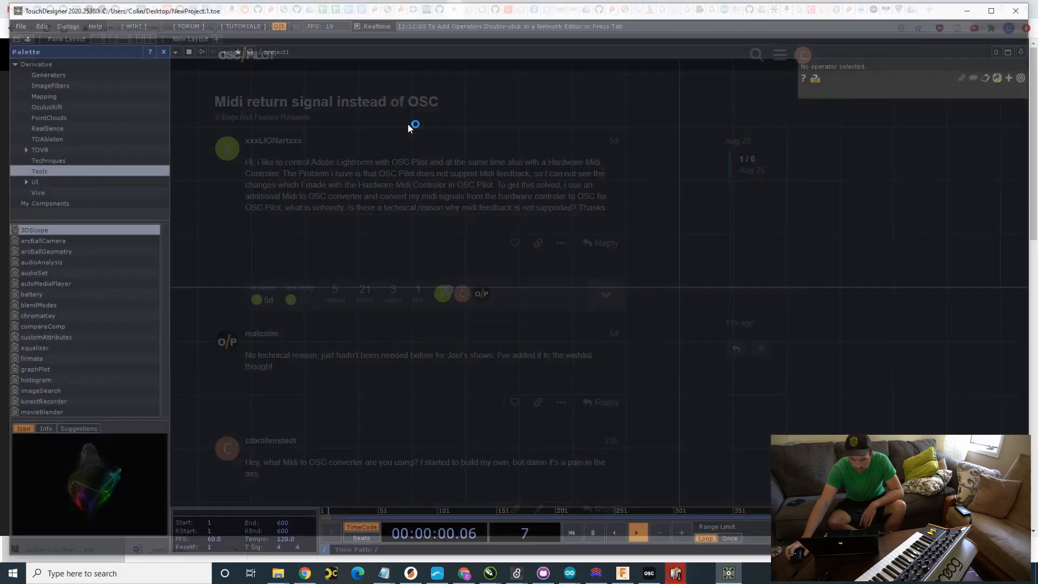
Step: In the MIDI Device Mapper, create a new mapping with Moog Sub 37 as In Device
click(15, 23)
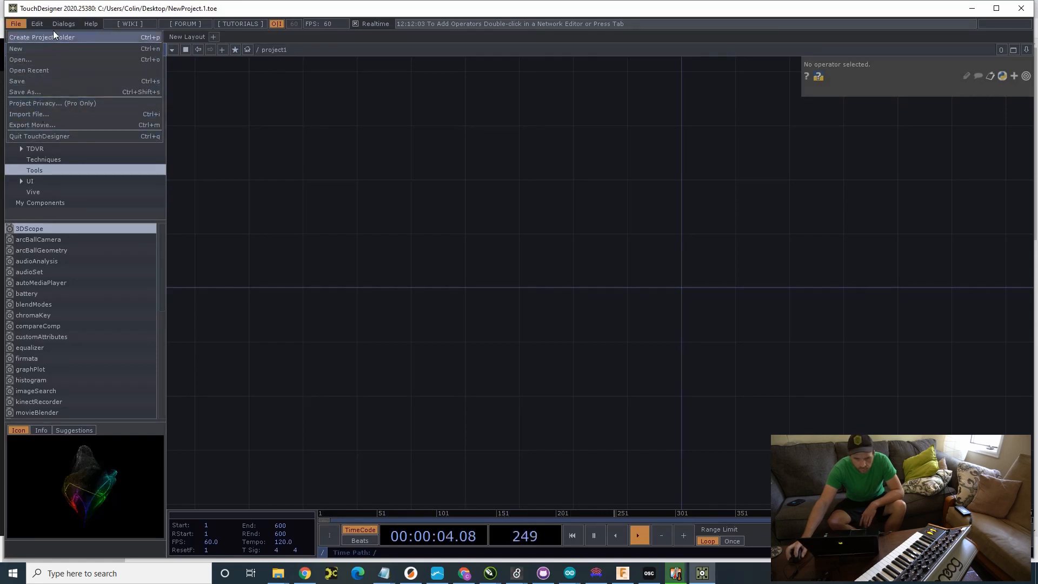
click(63, 24)
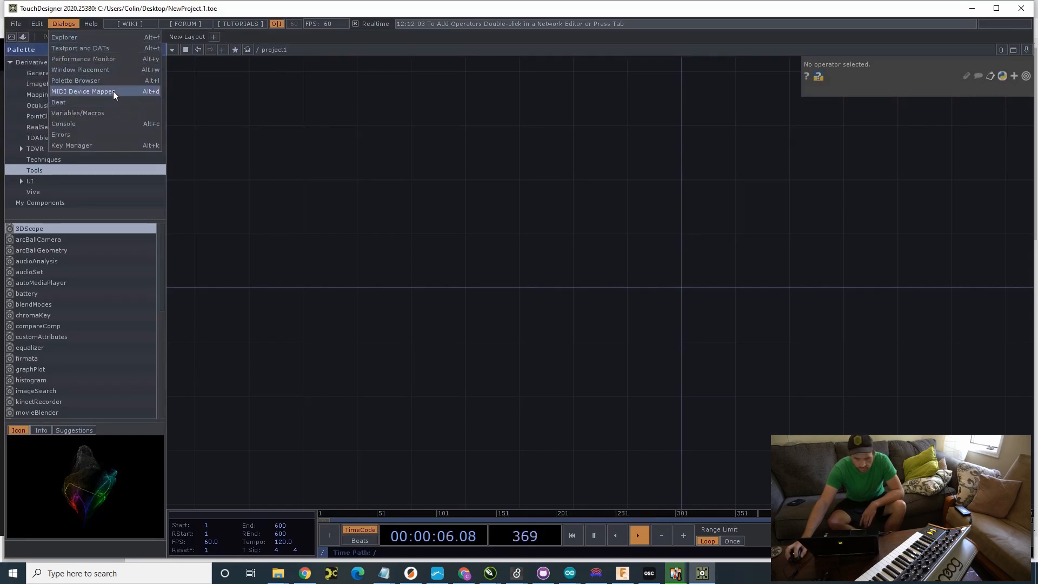
click(83, 91)
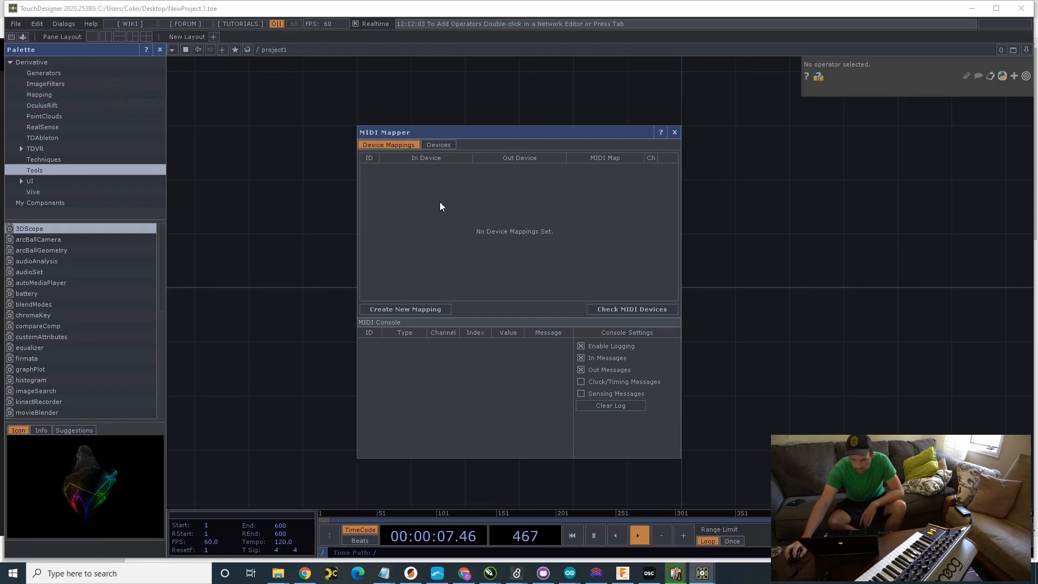
mouse_move(406, 309)
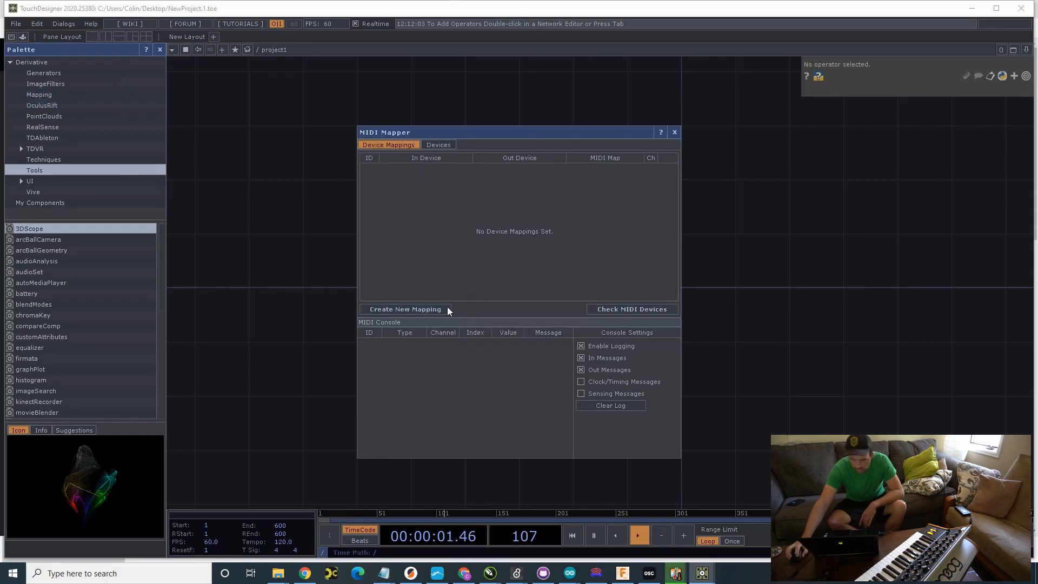
click(405, 308)
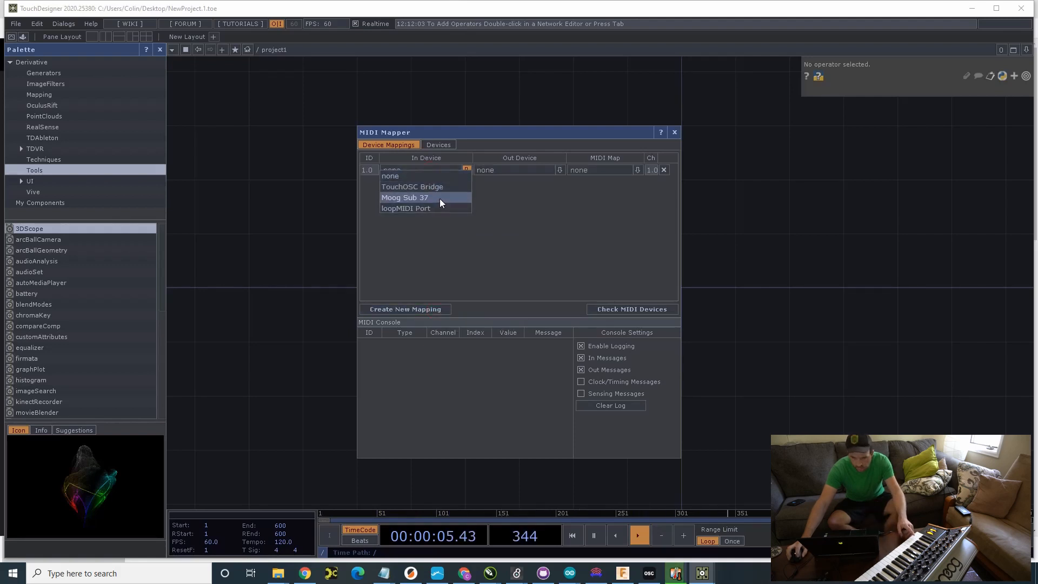
click(404, 197)
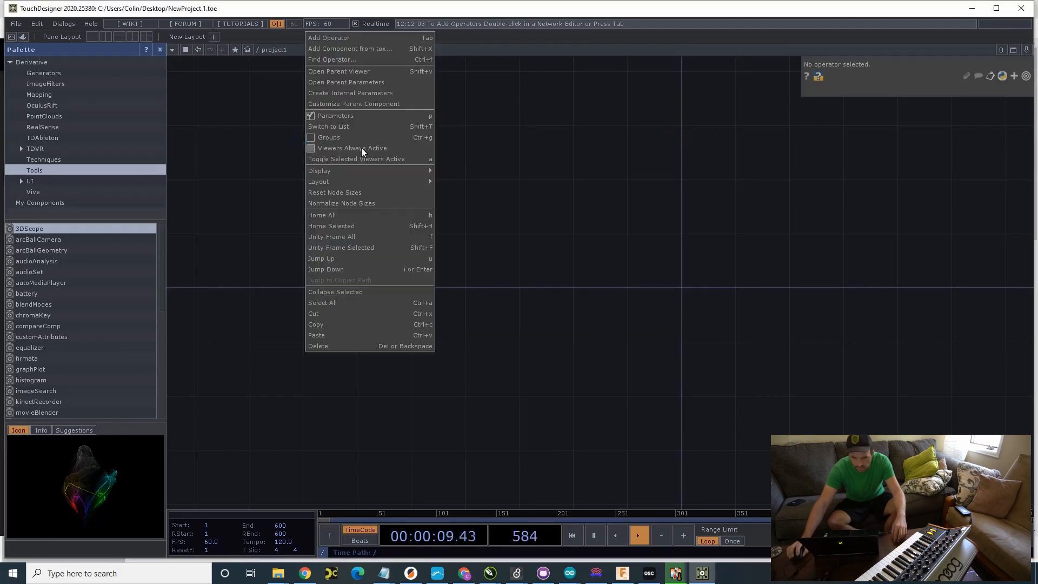
Step: Add a MIDI In CHOP and an OSC Out CHOP, wiring midiin1 into oscout1
click(330, 37)
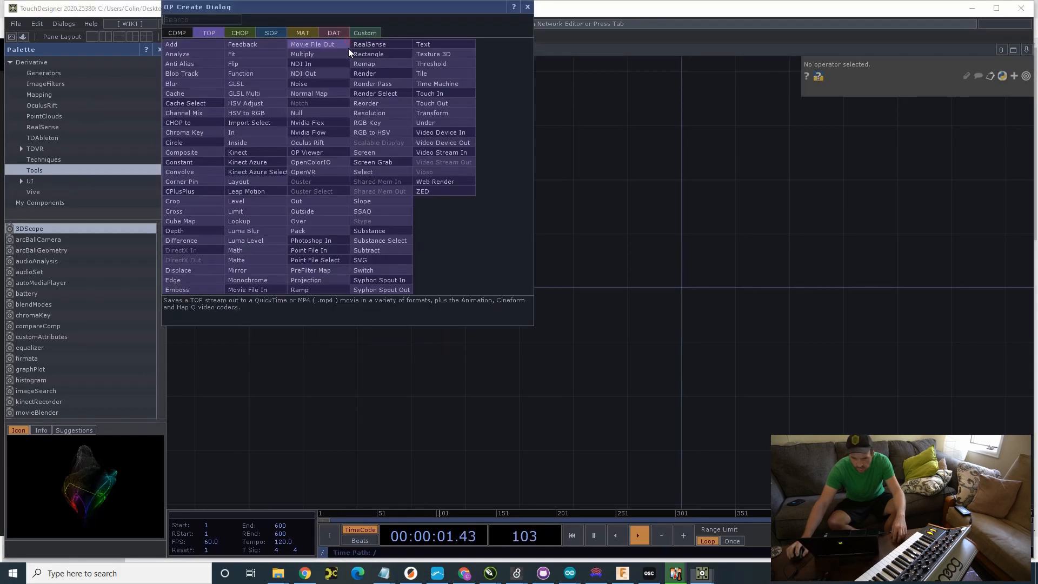
click(240, 32)
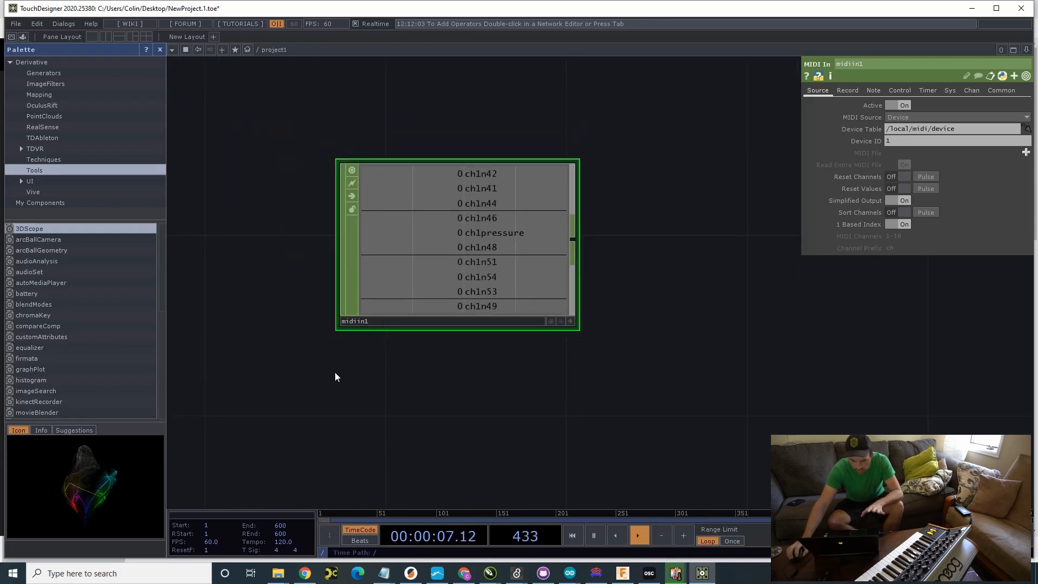
double_click(456, 364)
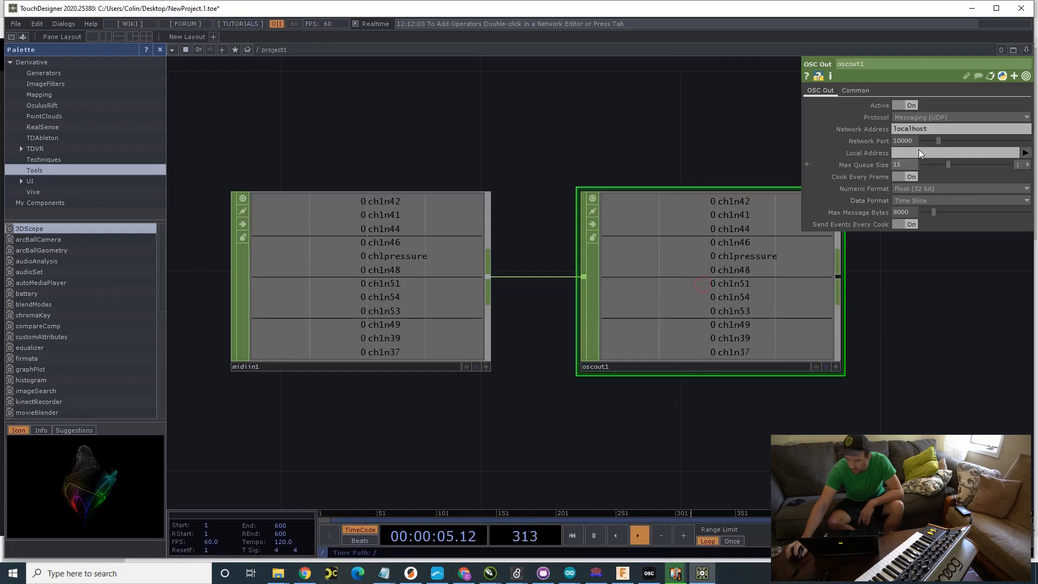
Step: Set oscout1's Network Port to 12003 and search the Start menu for OSCpilot
click(904, 140)
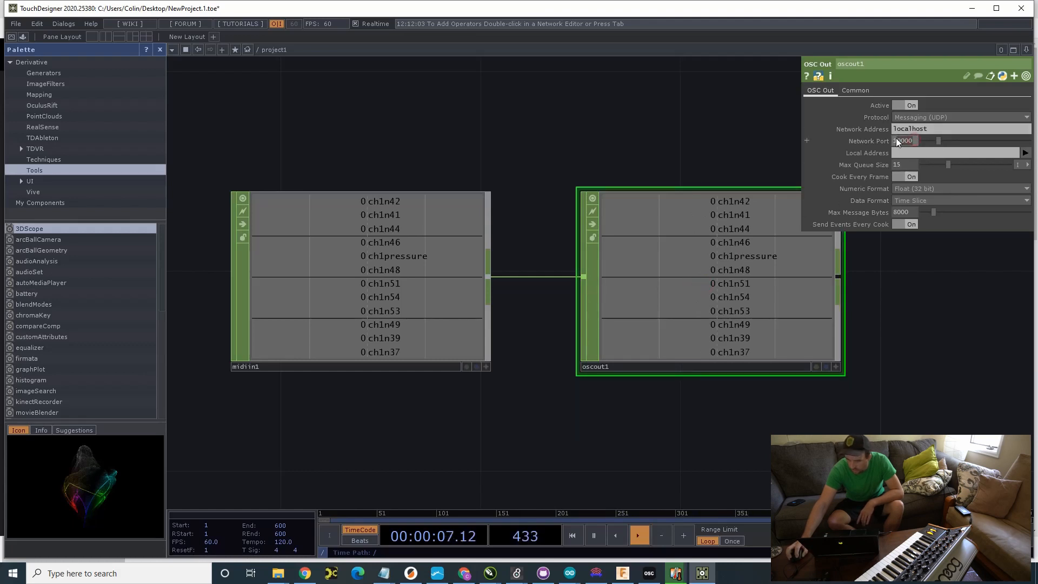
text(12003)
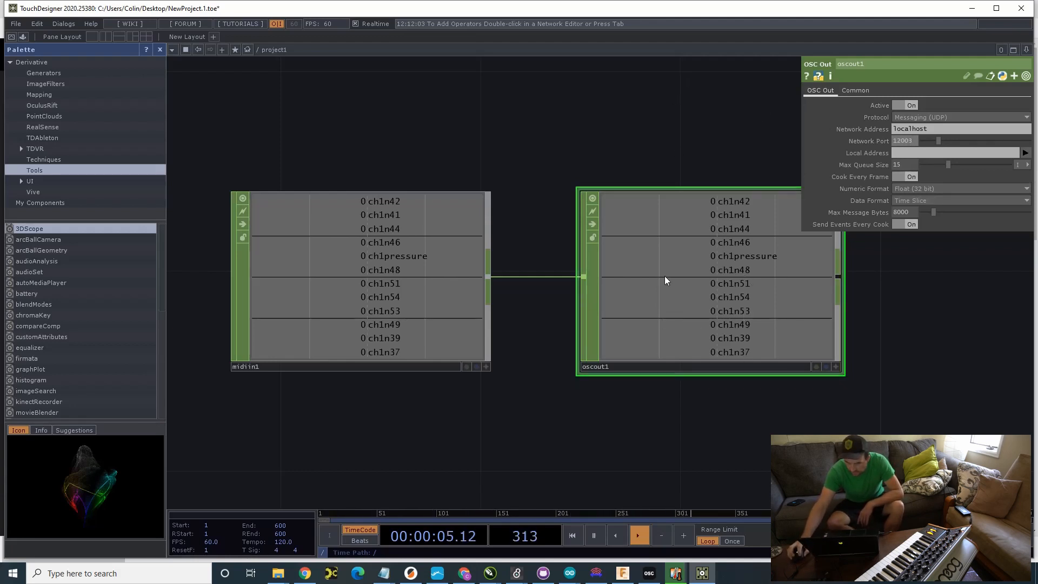
click(12, 572)
text(oscpil)
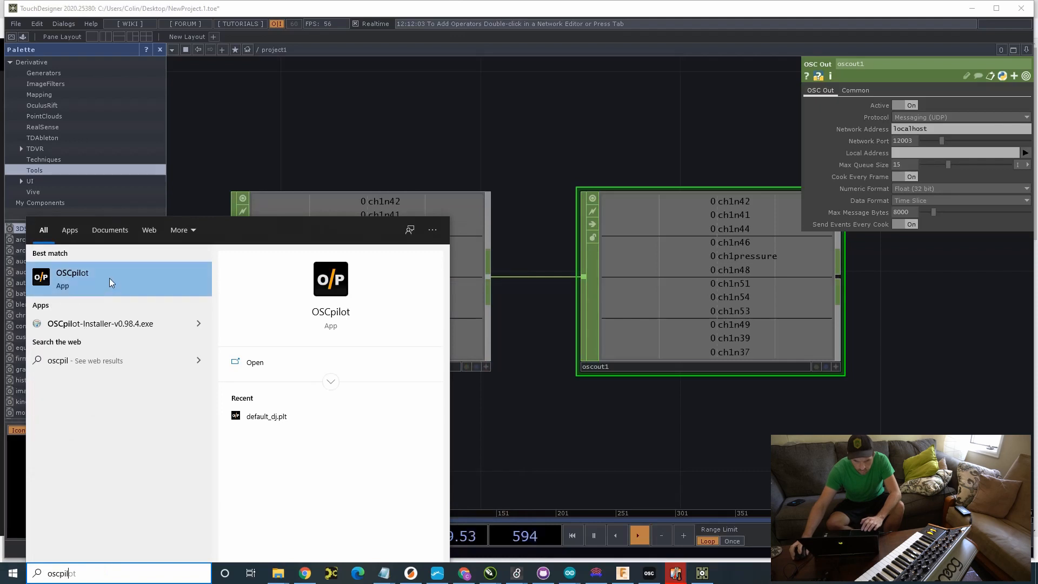
Step: Launch OSCpilot, confirm send and listen ports are 12003, and enter layout editing
click(72, 277)
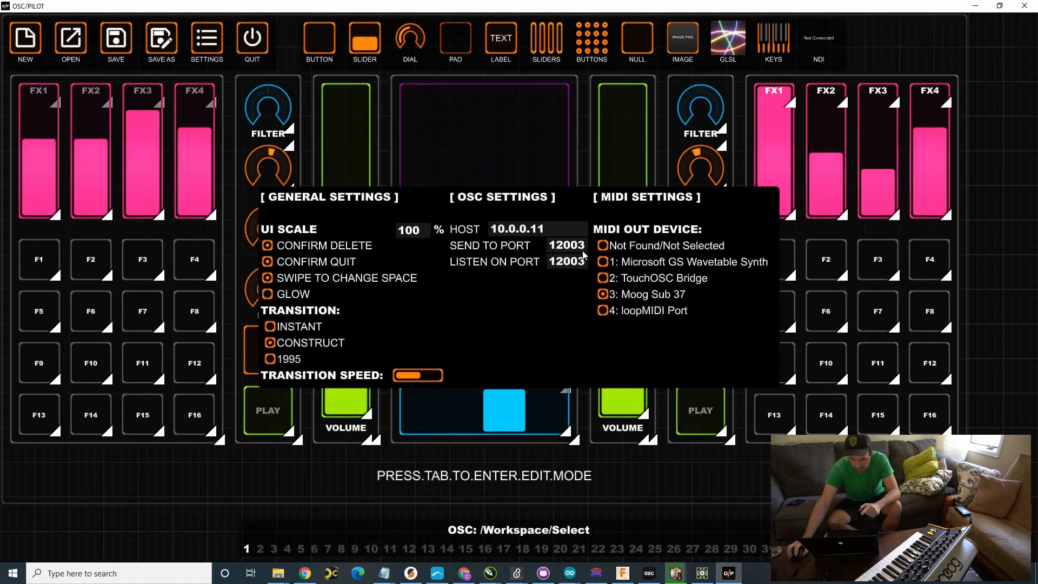
mouse_move(512, 192)
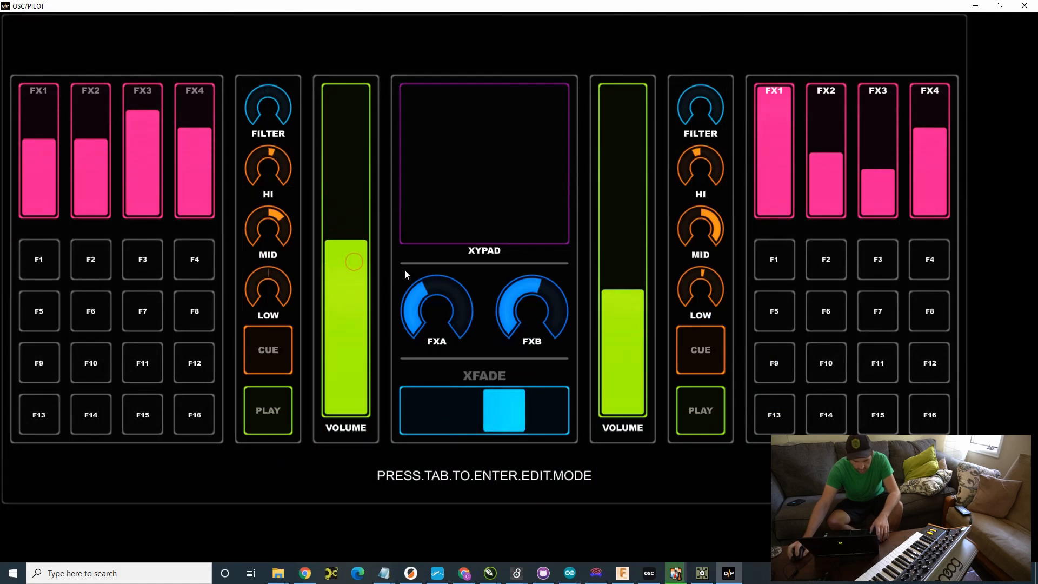
key(tab)
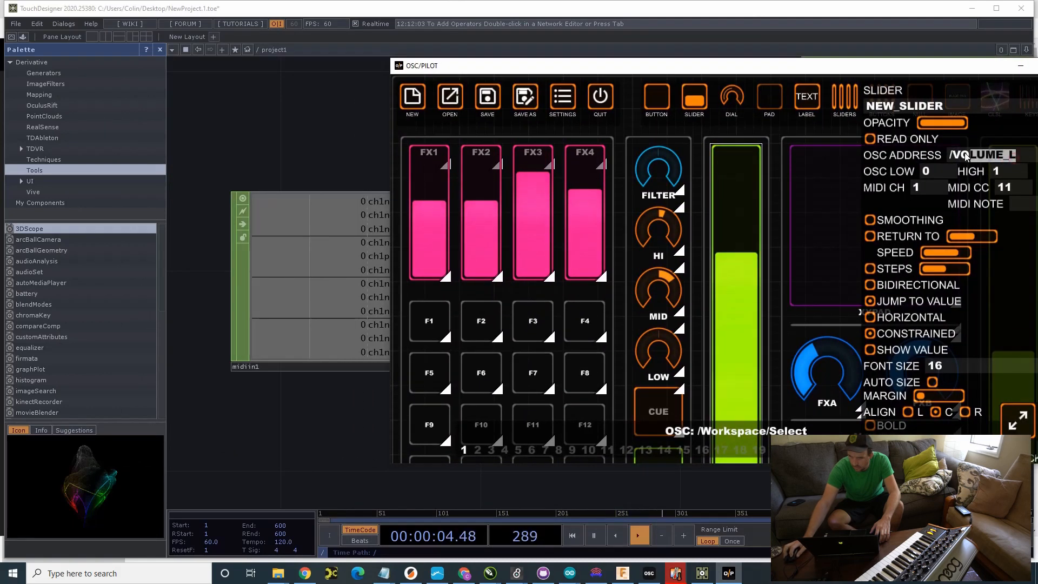
Step: Type /ch1ctrl18 into the left VOLUME slider's OSC ADDRESS field
click(985, 154)
text(/ch1n)
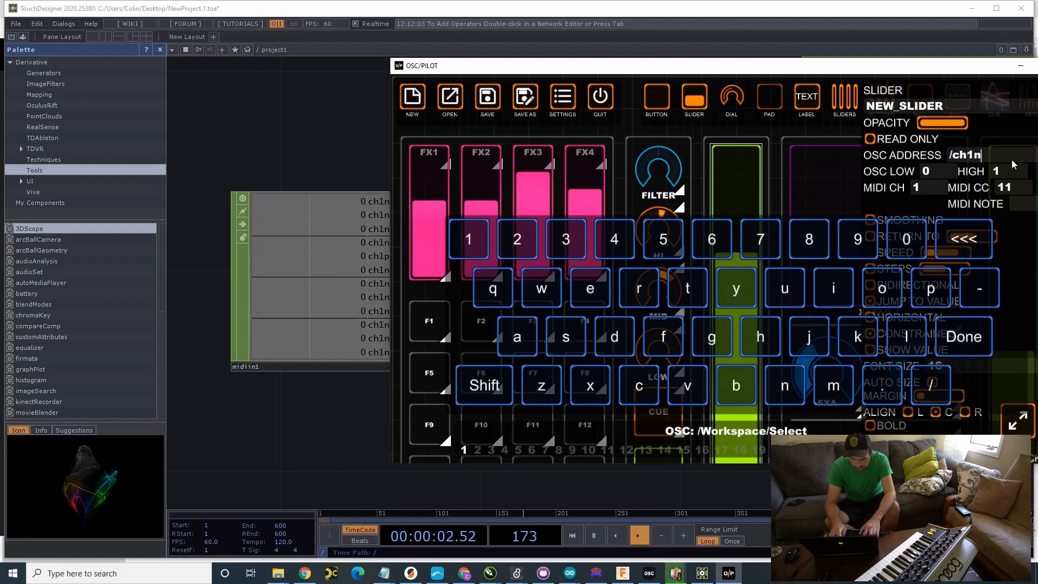
text(40)
text(ctrl18)
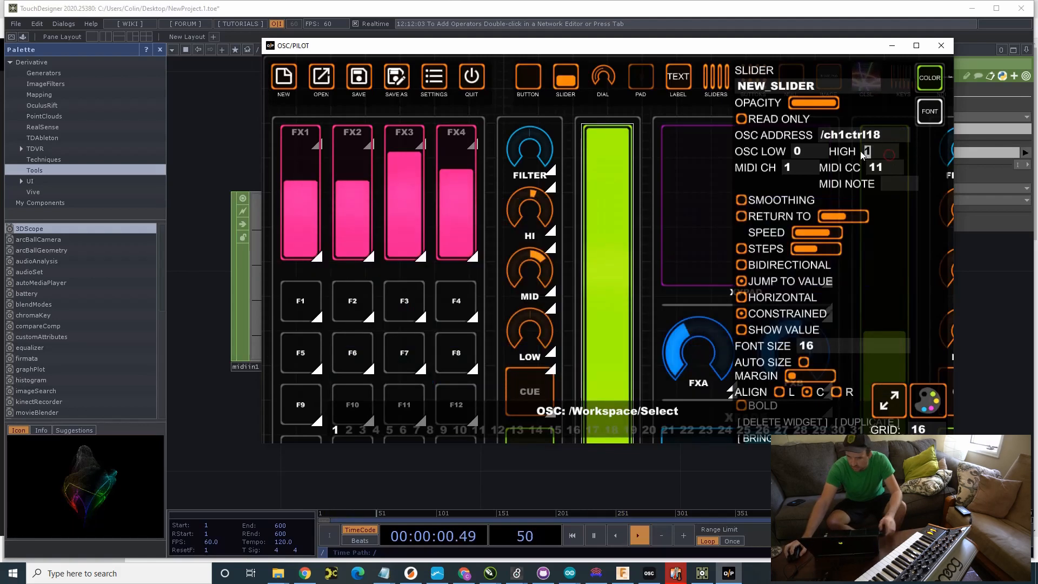
Step: Edit the slider's OSC HIGH value, then switch back to TouchDesigner
click(867, 151)
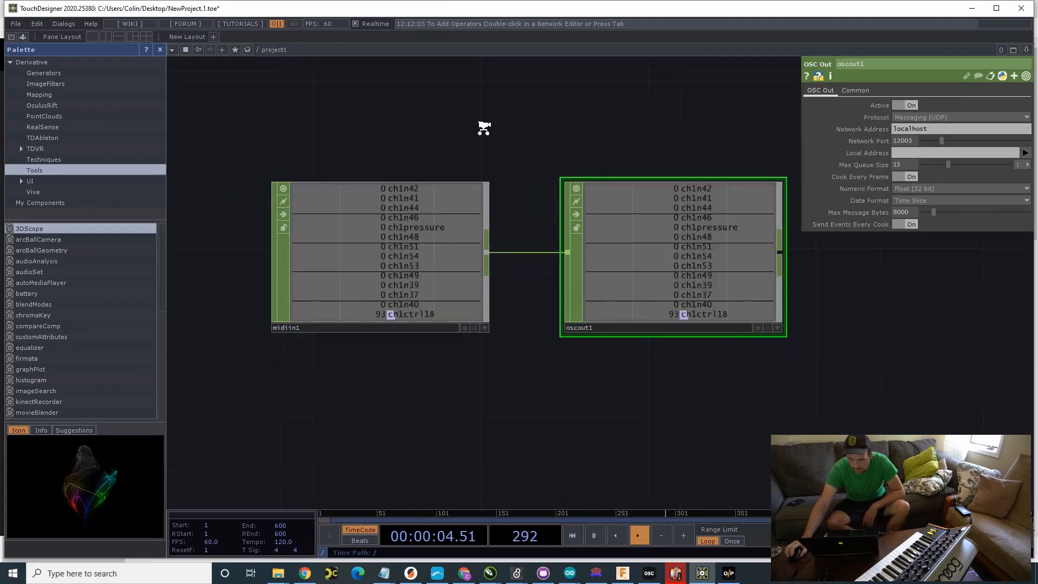
Step: Add a Rename CHOP and rewire the network as midiin1 → rename1 → oscout1
key(Tab)
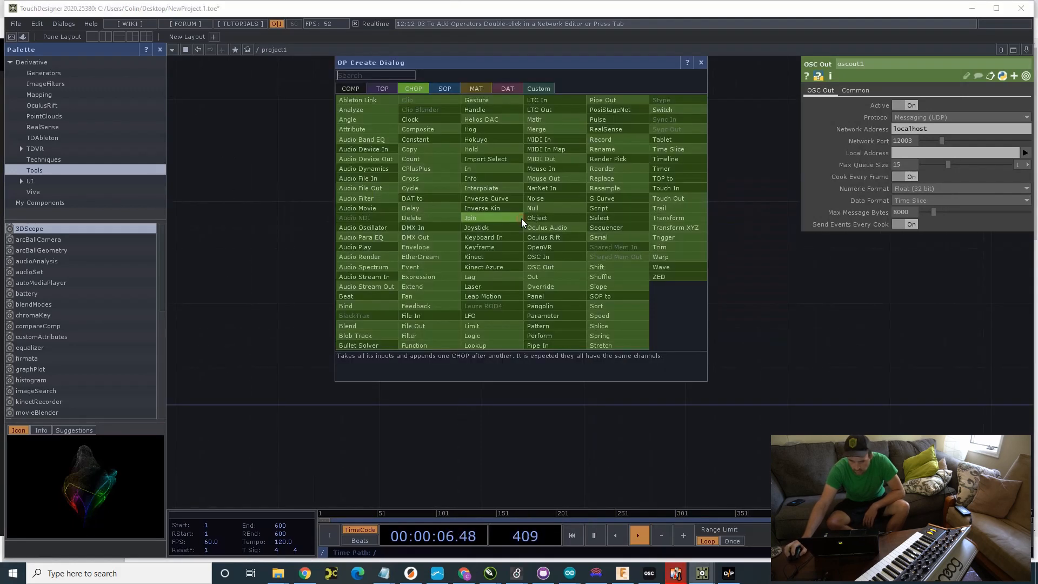
mouse_move(601, 148)
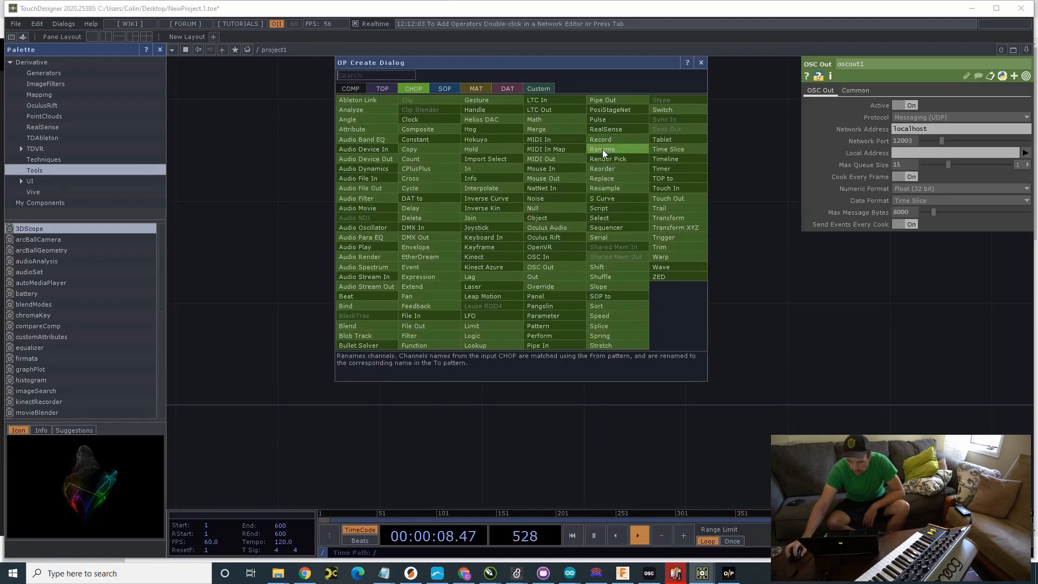
click(601, 149)
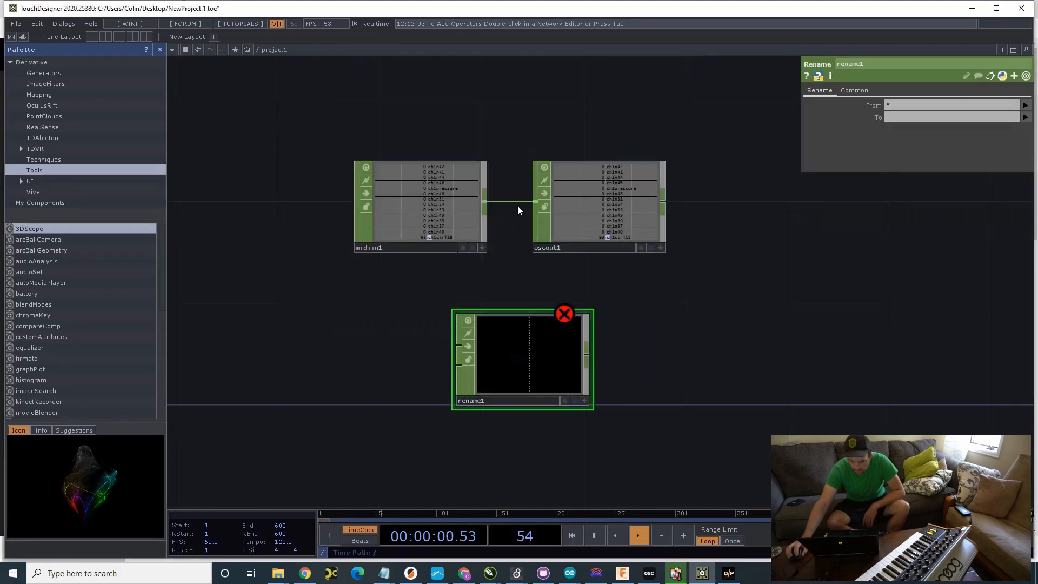
right_click(518, 210)
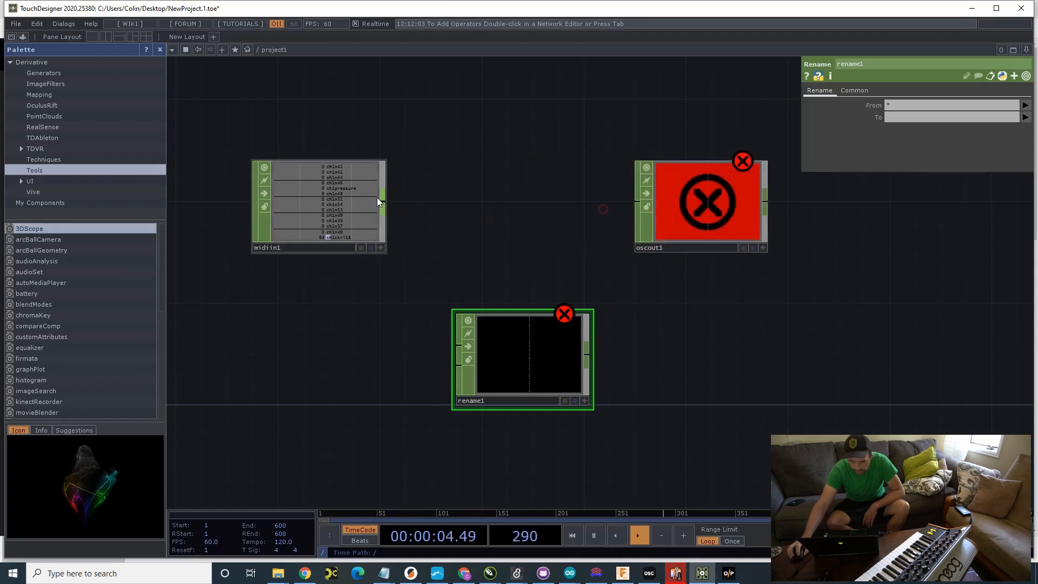
drag(378, 202, 465, 345)
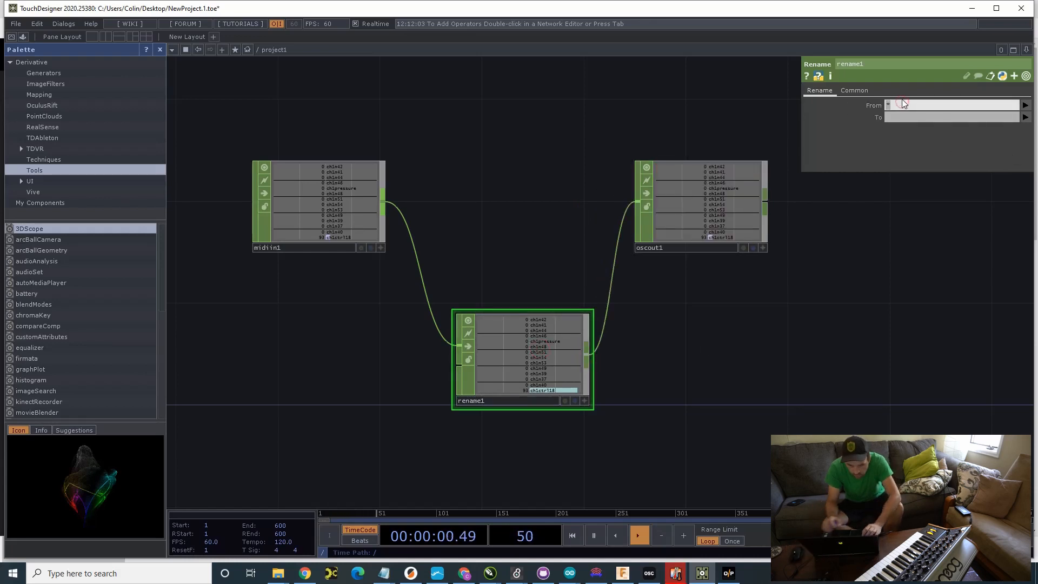
Step: Set rename1's From to ch1ctrl18 and To to mau5
text(ch)
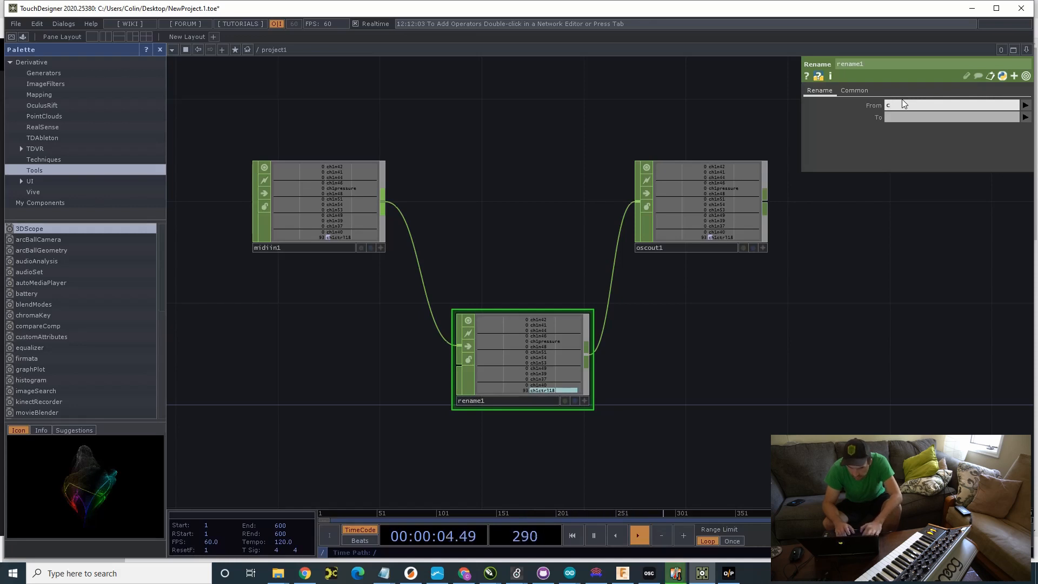
text(t)
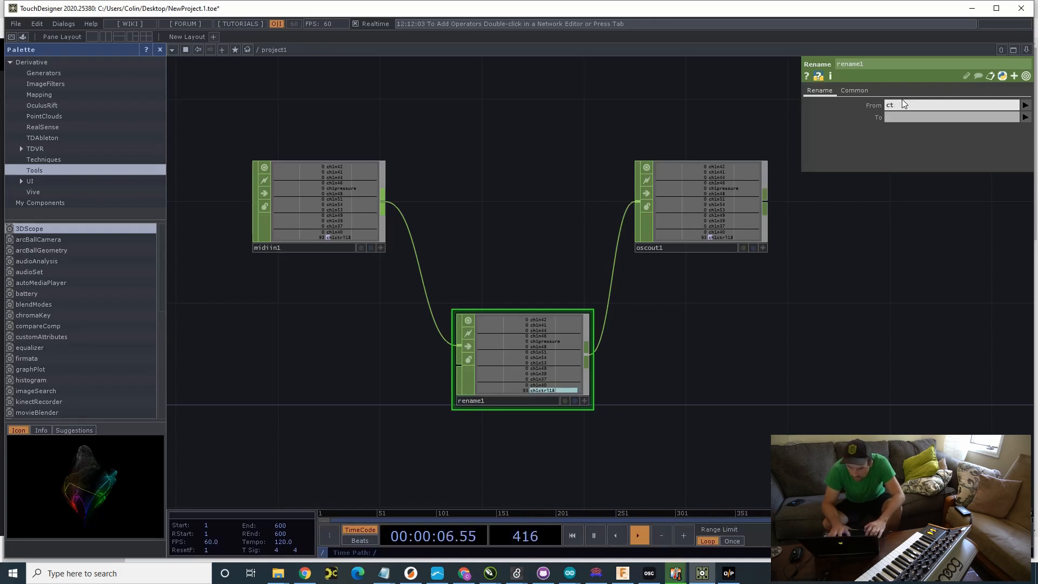
text(ch1ctrl18)
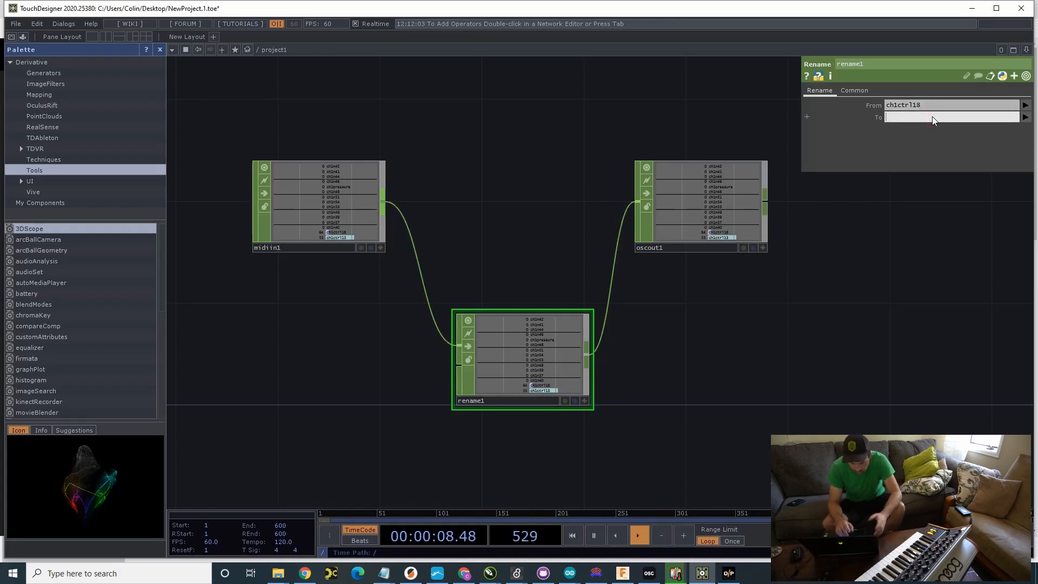
text(m)
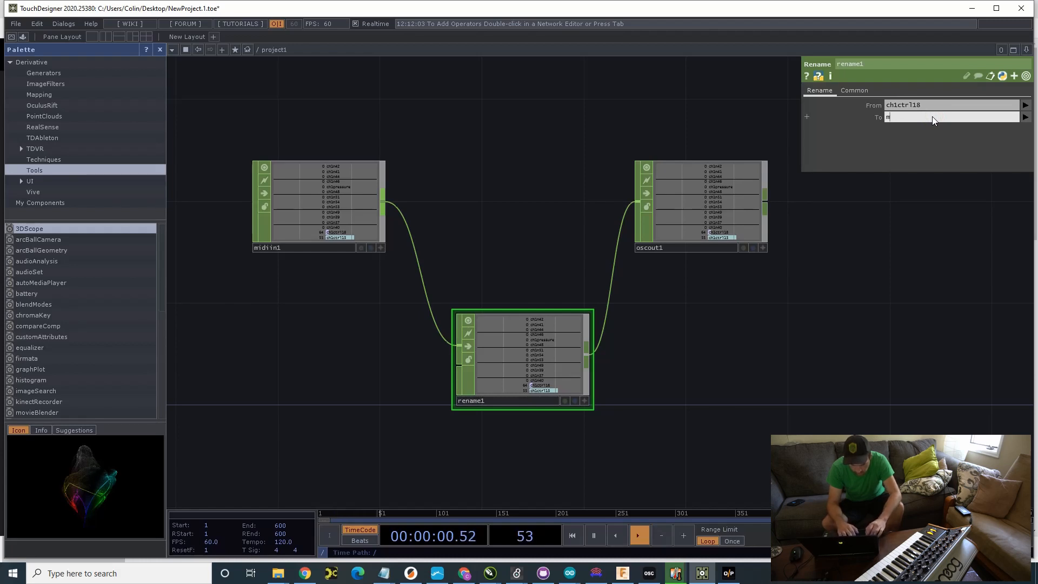
text(au5)
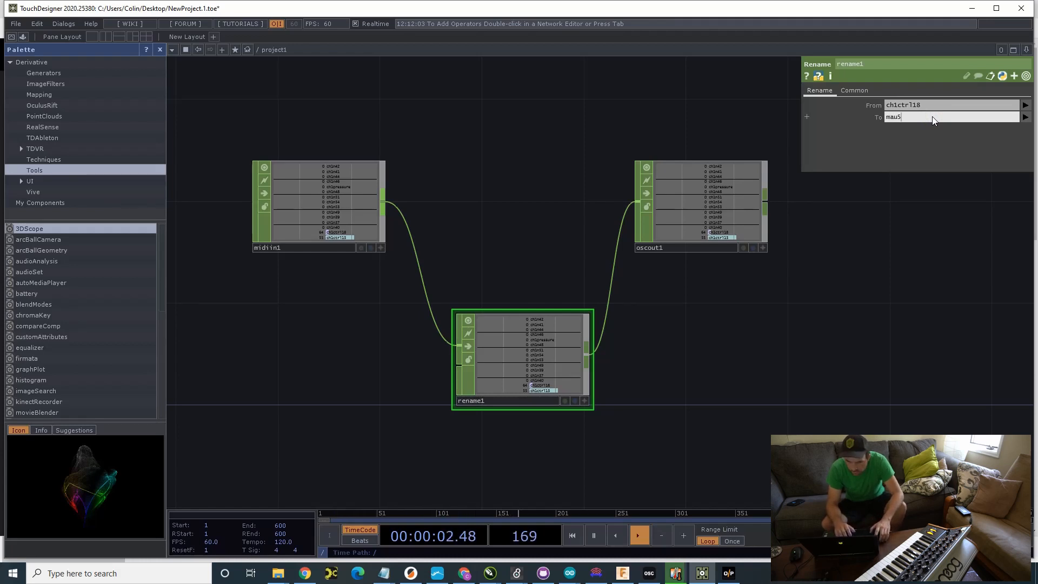
click(685, 200)
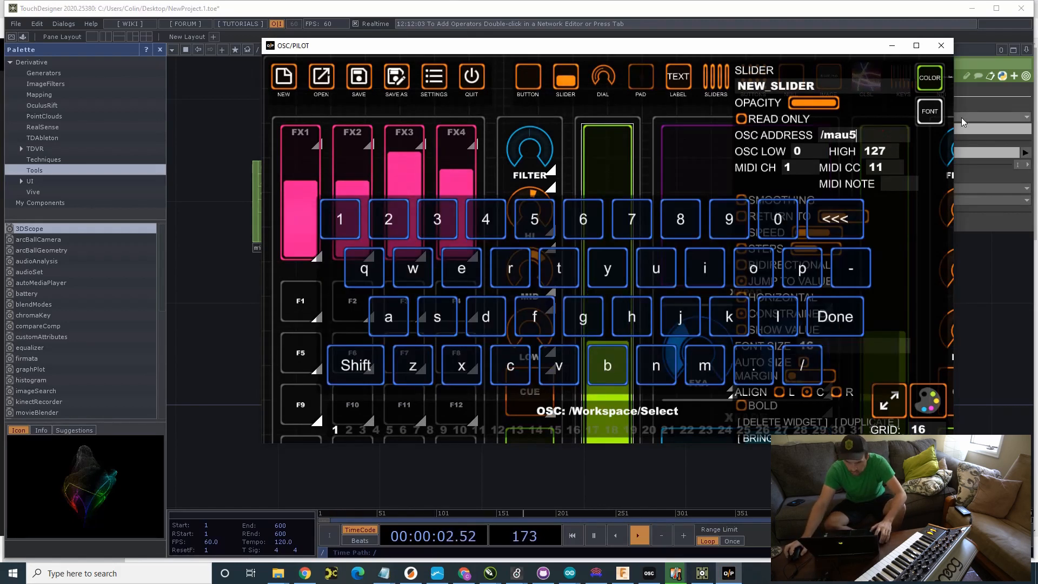
Step: Change the slider's OSC address to /mau5 and exit layout edit mode
click(834, 316)
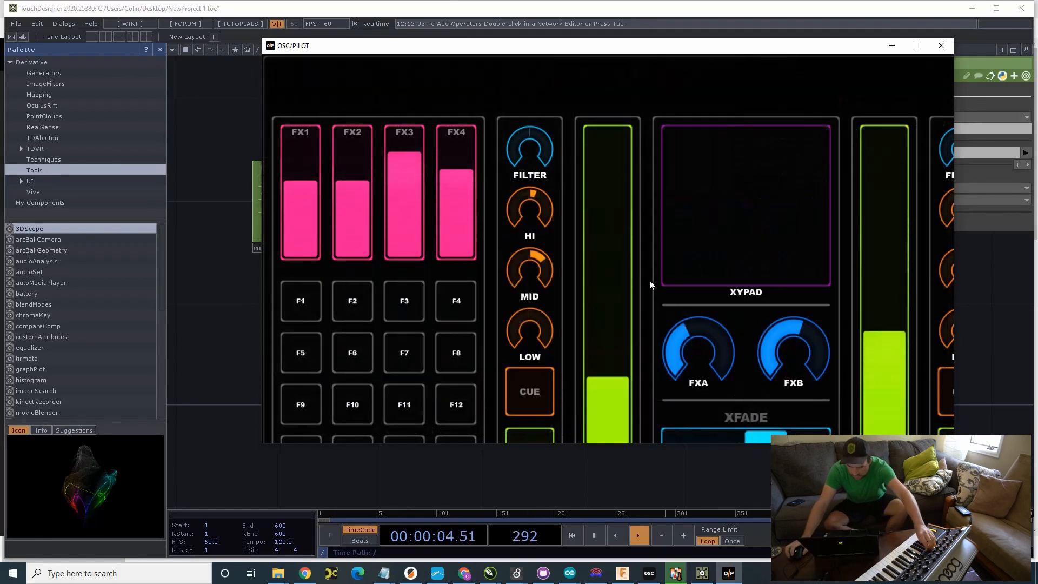